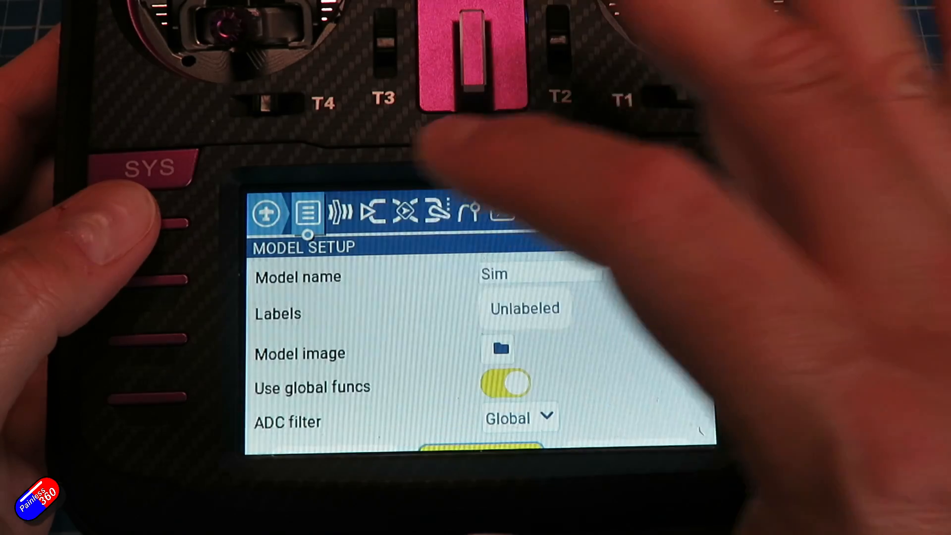
Show the radio's Tools page listing ExpressLRS, Model Locator and Spectrum scripts.
left_click(403, 212)
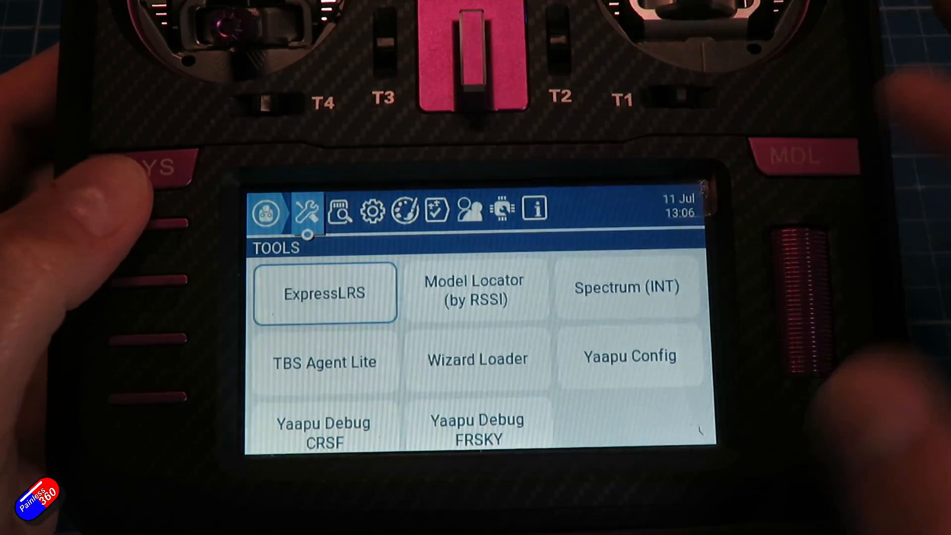
Run the ExpressLRS script on the RM Ranger Micro and start BLE Joystick mode.
left_click(324, 292)
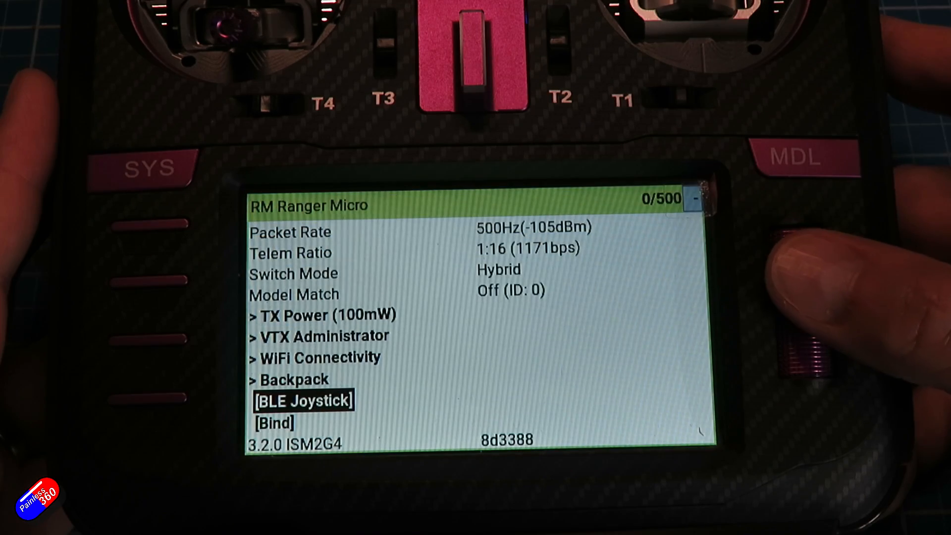
left_click(303, 400)
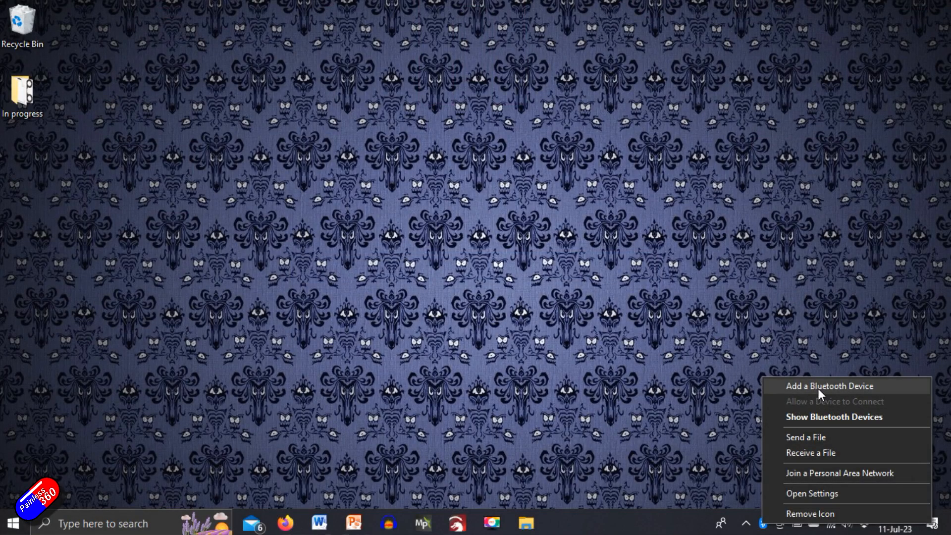
Reach the Bluetooth & other devices settings from the tray's Add a Bluetooth Device.
left_click(812, 493)
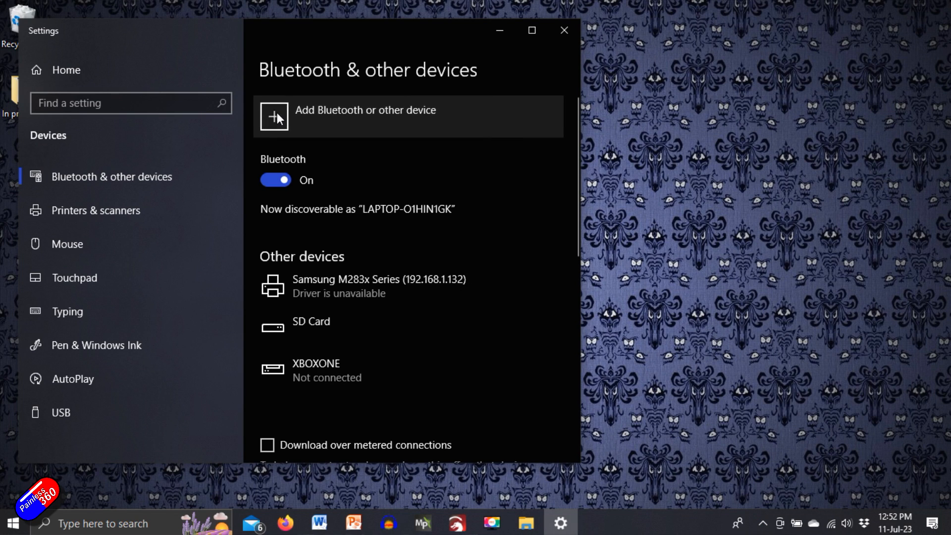
Add a Bluetooth device, pair 'ExpressLRS Joystick' and confirm it is ready to go.
left_click(365, 116)
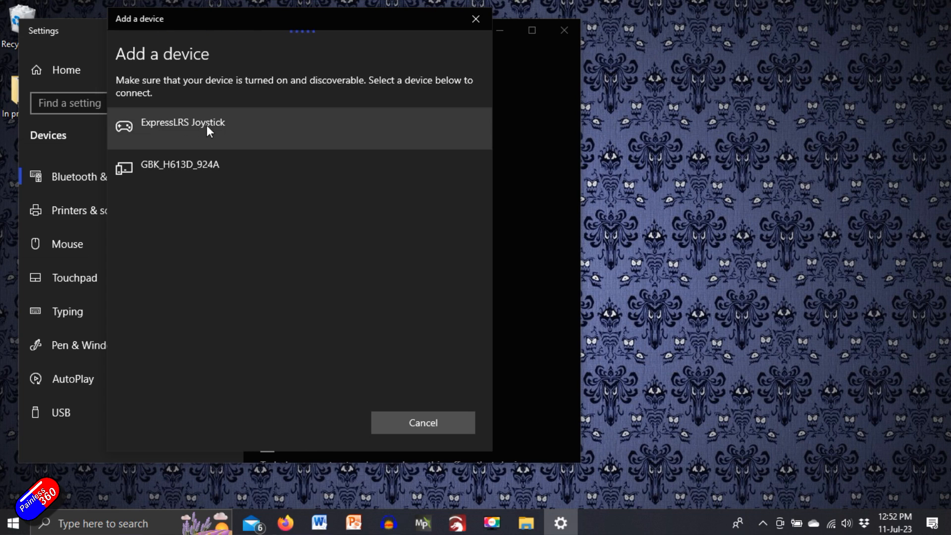
left_click(182, 121)
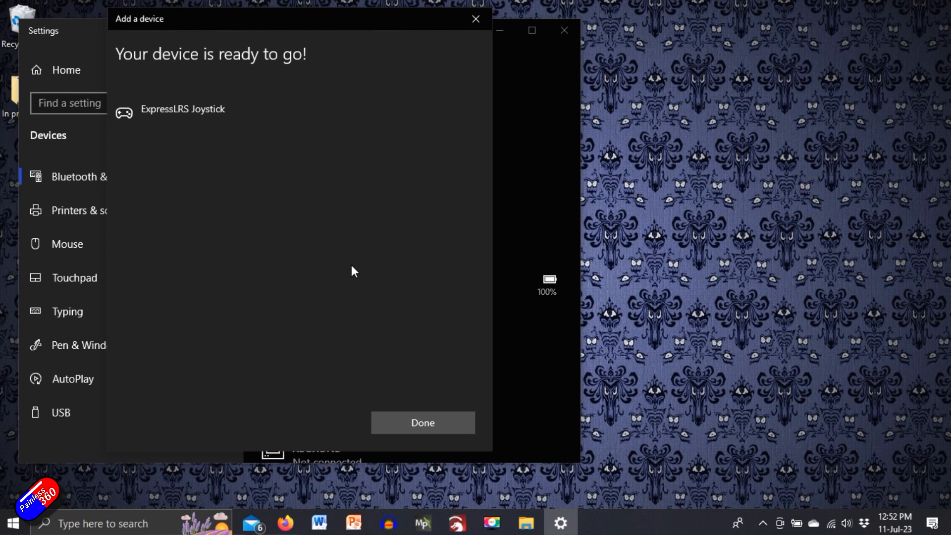
left_click(422, 423)
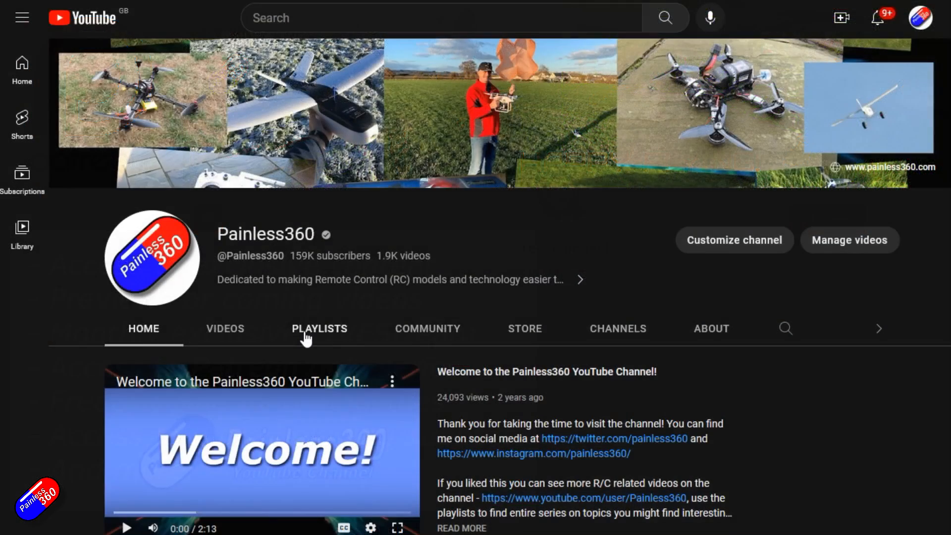
Browse the Painless360 playlists and search YouTube for 'inav upgrade painless360'.
left_click(319, 328)
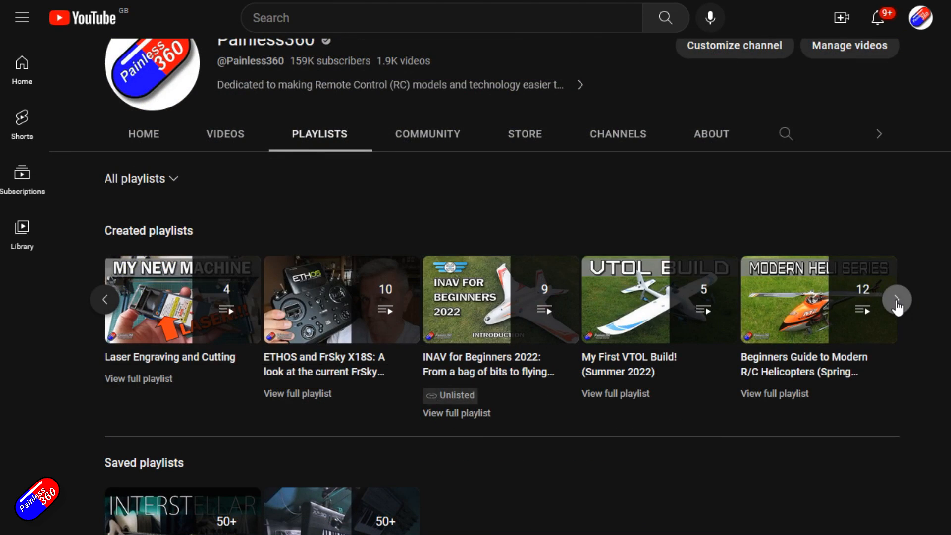
left_click(896, 299)
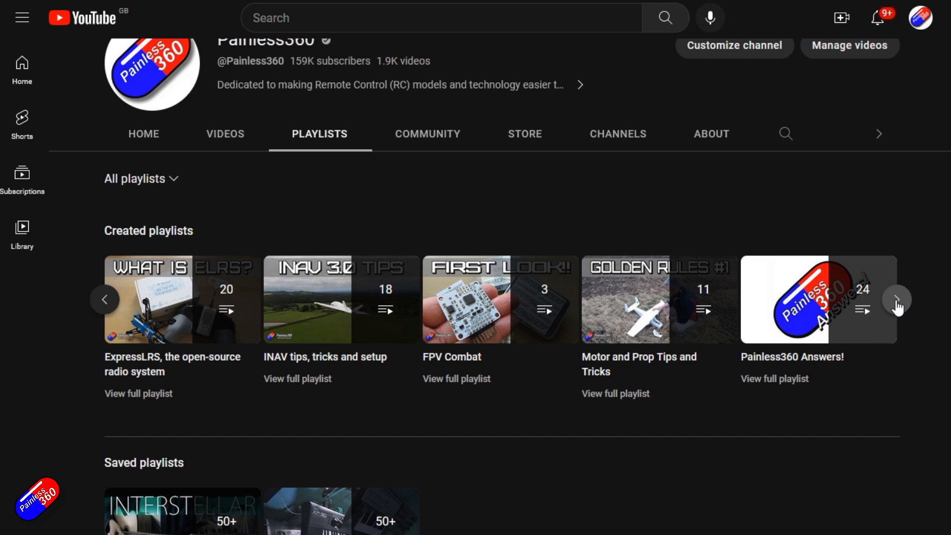
left_click(895, 299)
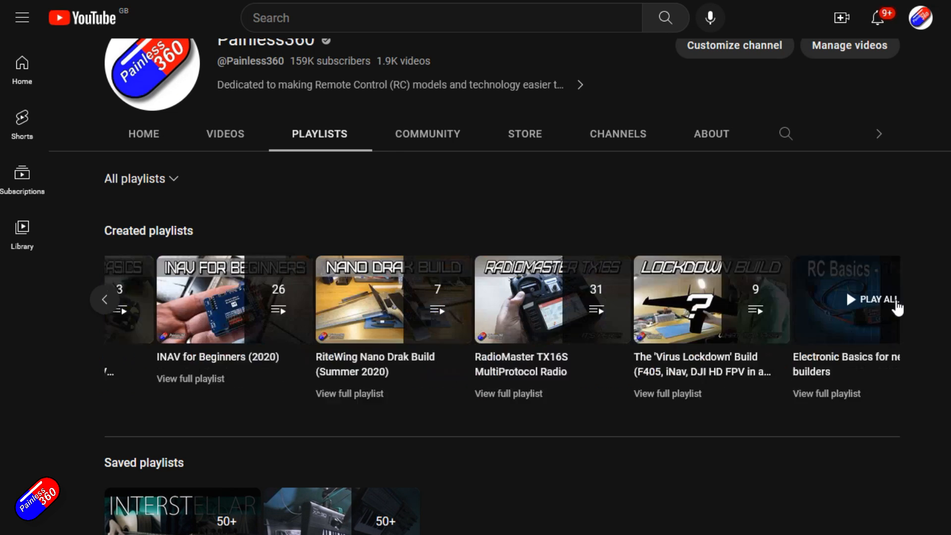
type("inav upgrade painless360")
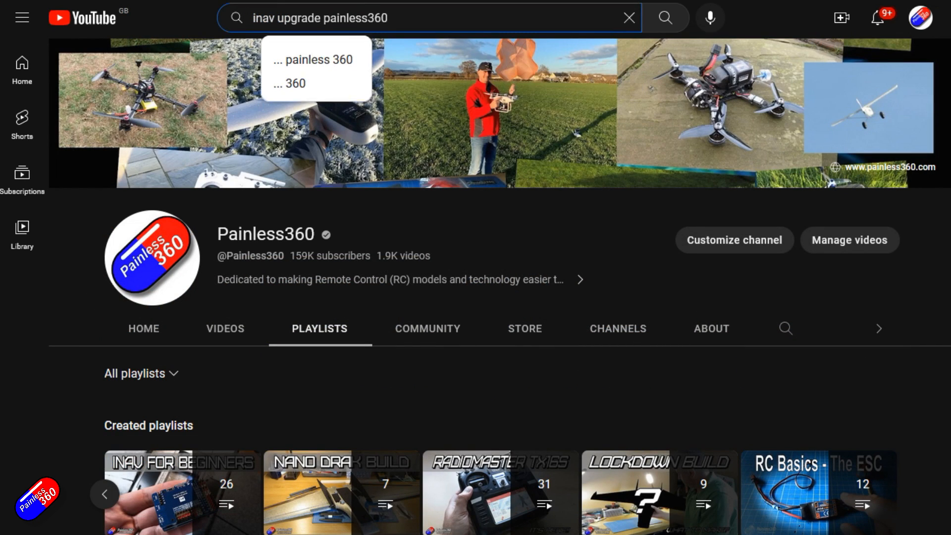